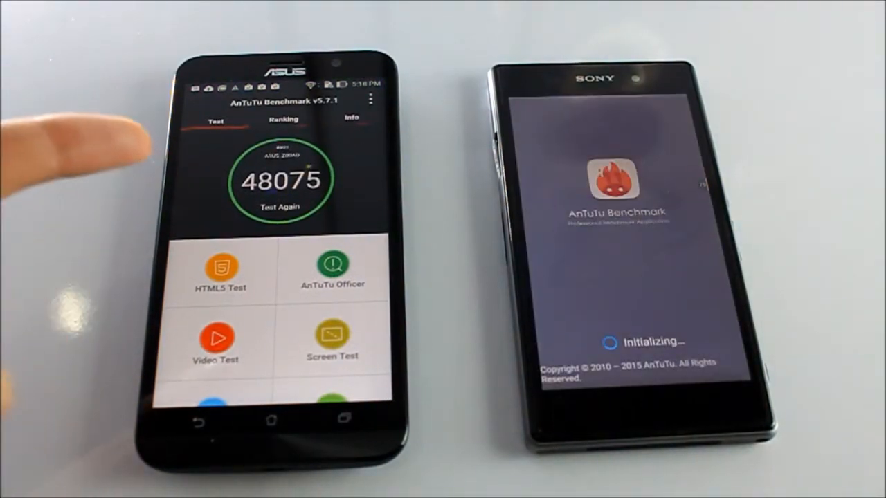
{"action": "mouse_move", "coordinate": [70, 139]}
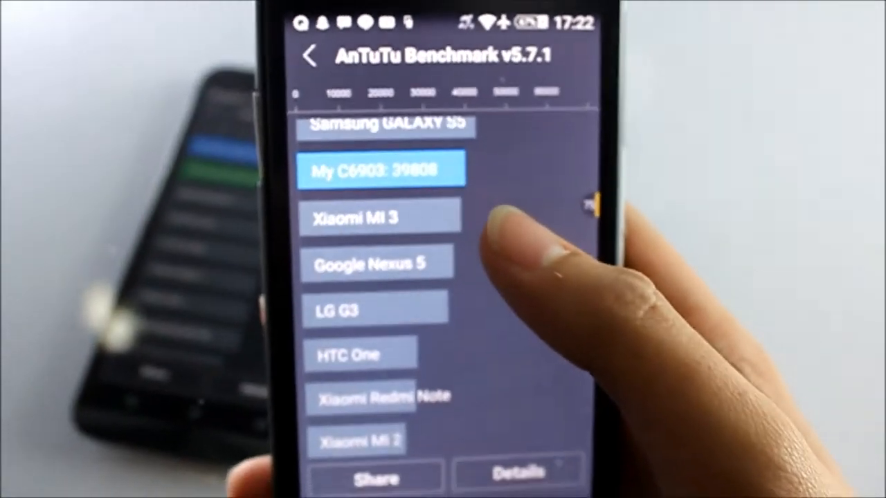
{"action": "scroll", "scroll_direction": "down", "scroll_amount": 3}
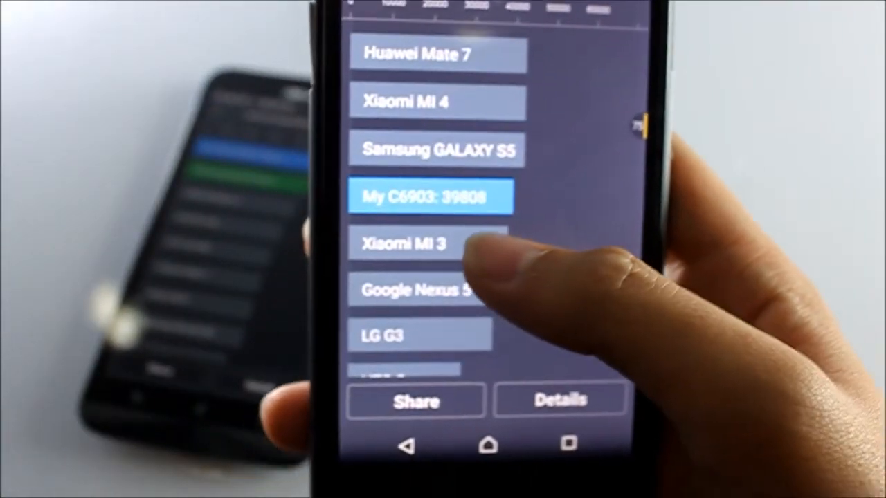